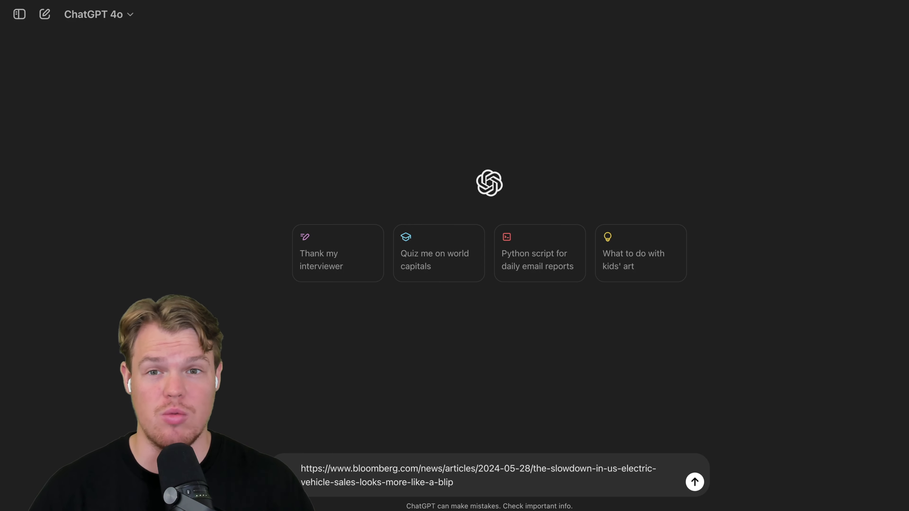
- Send the Bloomberg US EV sales slowdown article link as a ChatGPT message
click(694, 482)
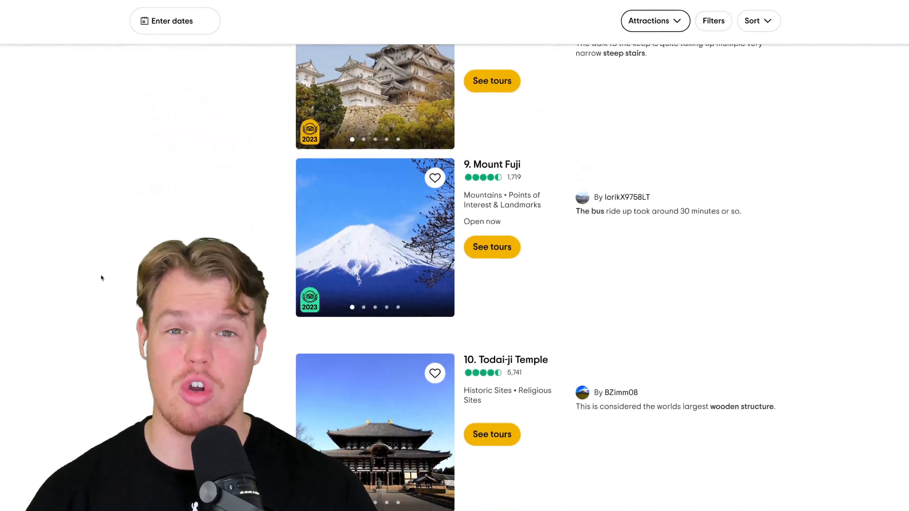
scroll(down, 3)
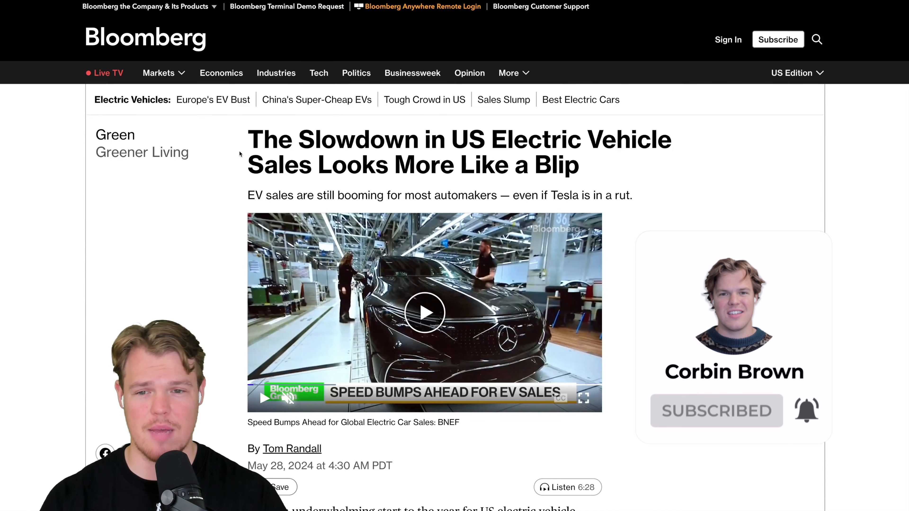
scroll(down, 3)
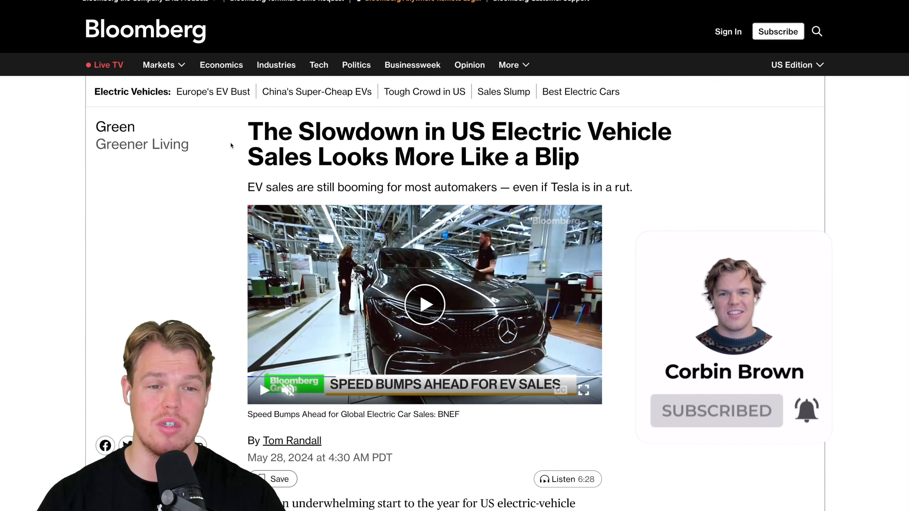
scroll(down, 3)
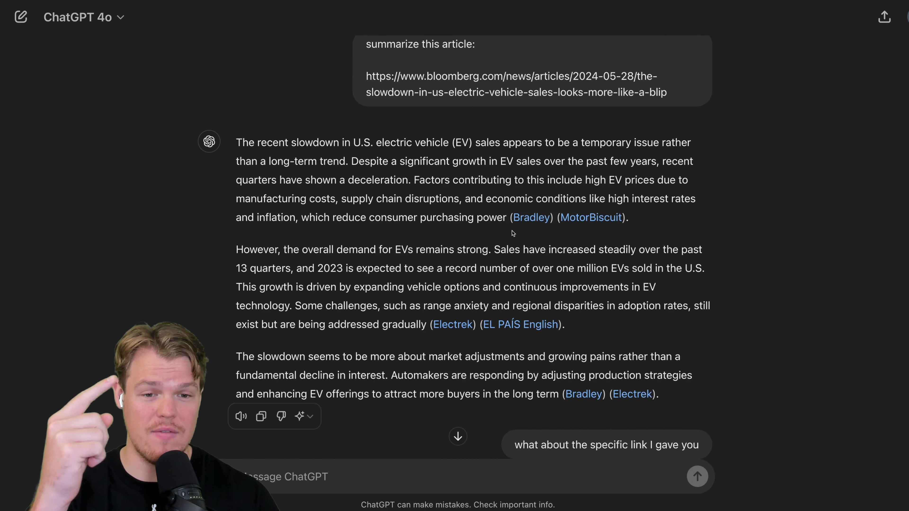
scroll(down, 3)
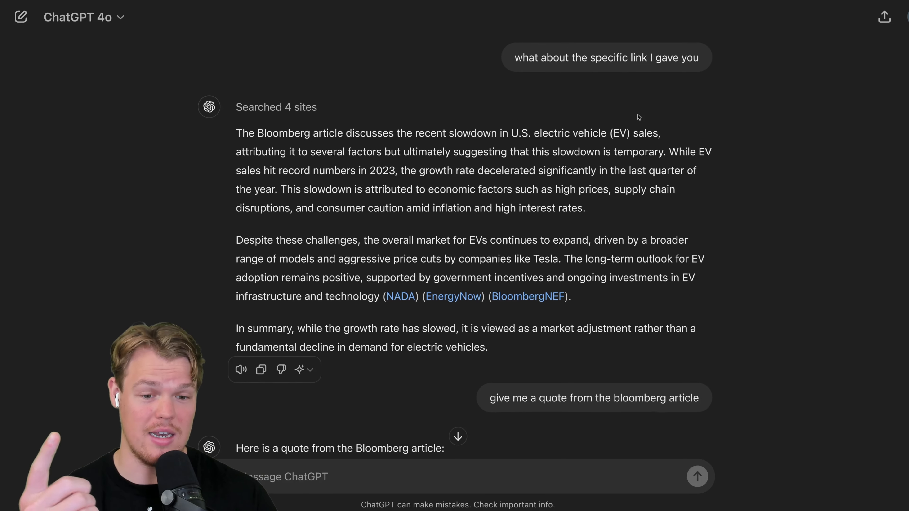
scroll(down, 3)
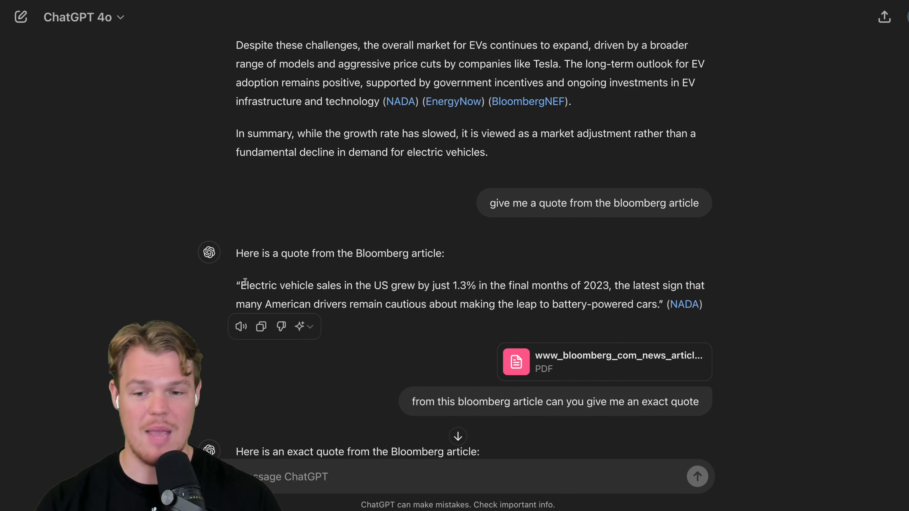
drag(238, 285, 659, 304)
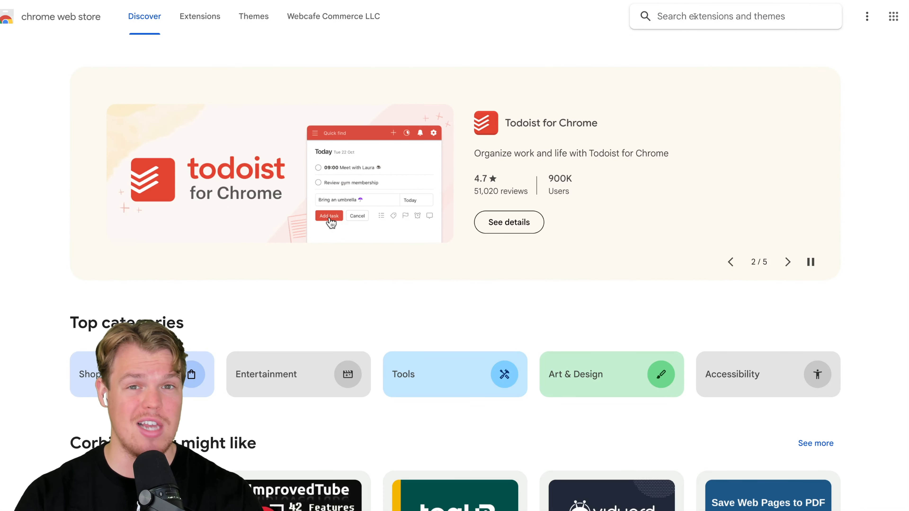
- Search the Chrome Web Store for 'webpage to pdf' and browse the extension results
text(webpag)
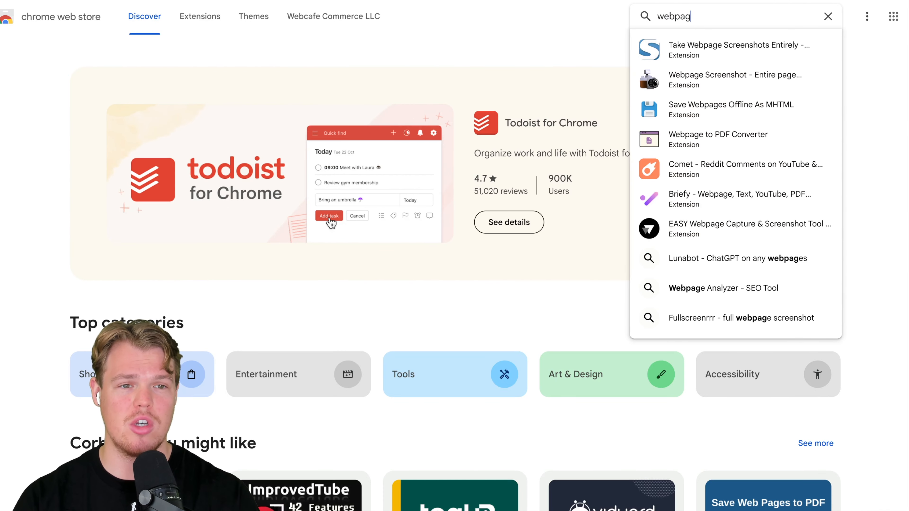
text(webpage to pdf)
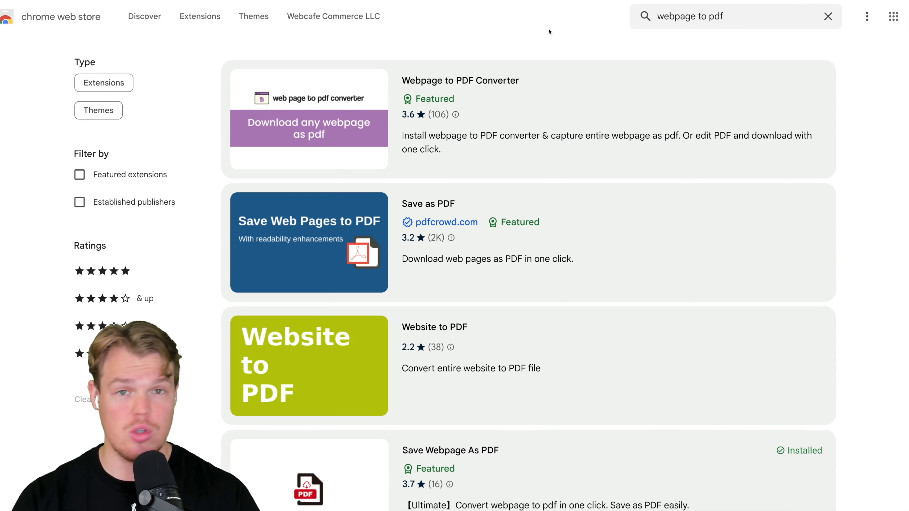
scroll(down, 3)
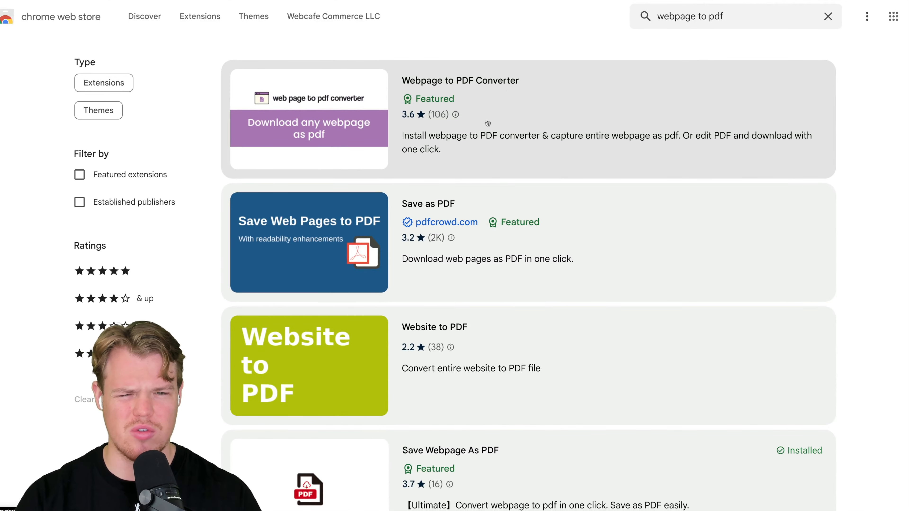
scroll(down, 3)
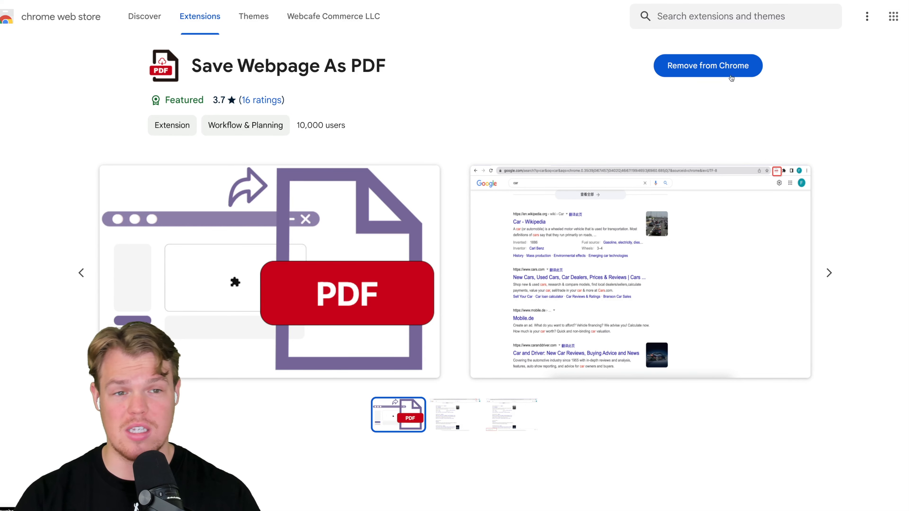
mouse_move(685, 114)
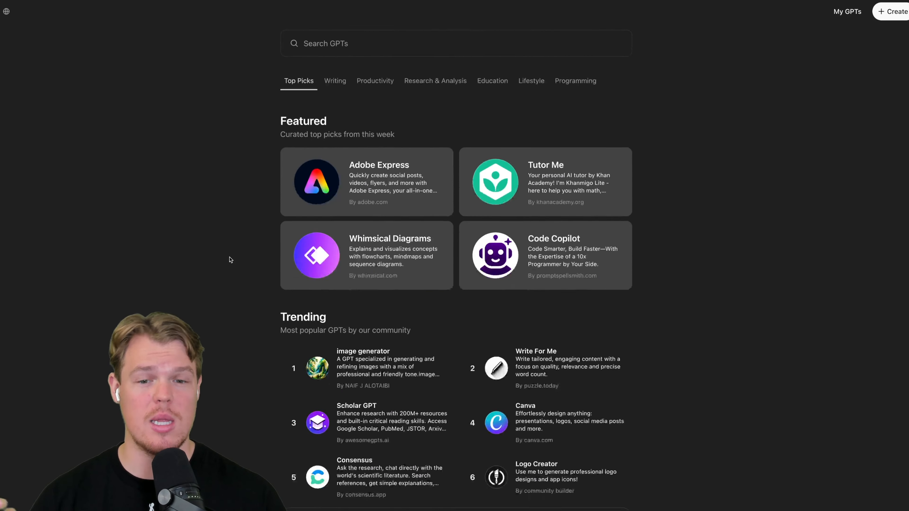
- Switch the GPT store to the Writing category and browse its sections
click(335, 81)
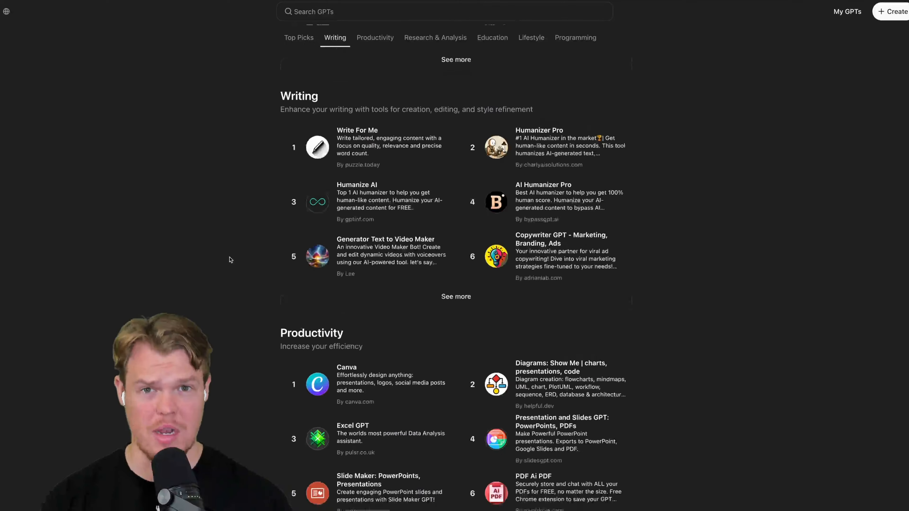
scroll(down, 3)
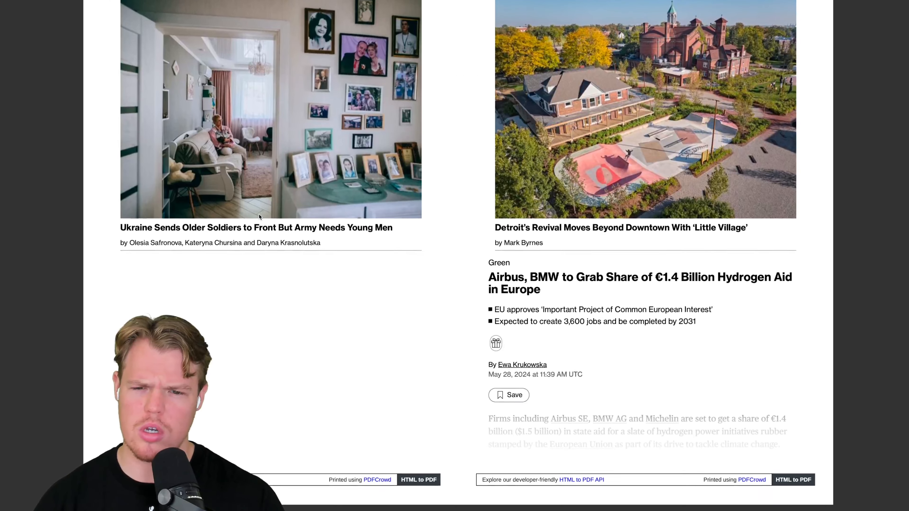
scroll(down, 3)
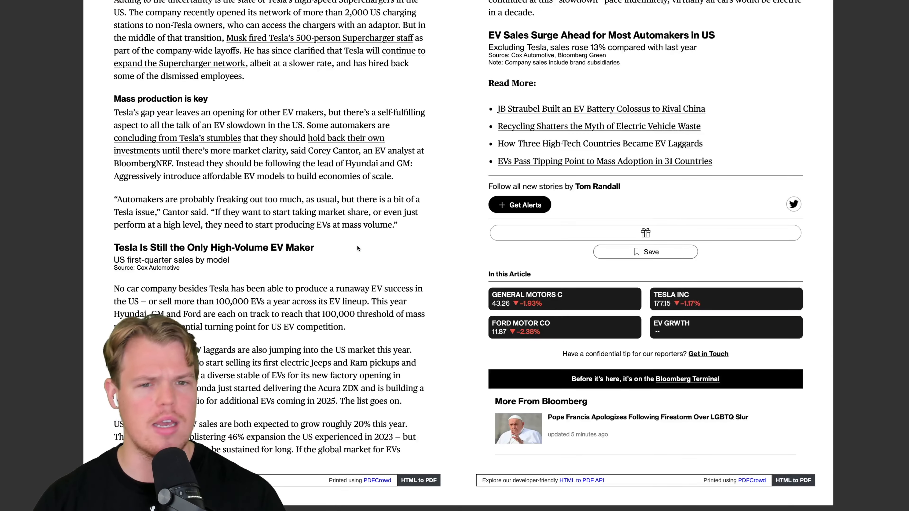
scroll(down, 3)
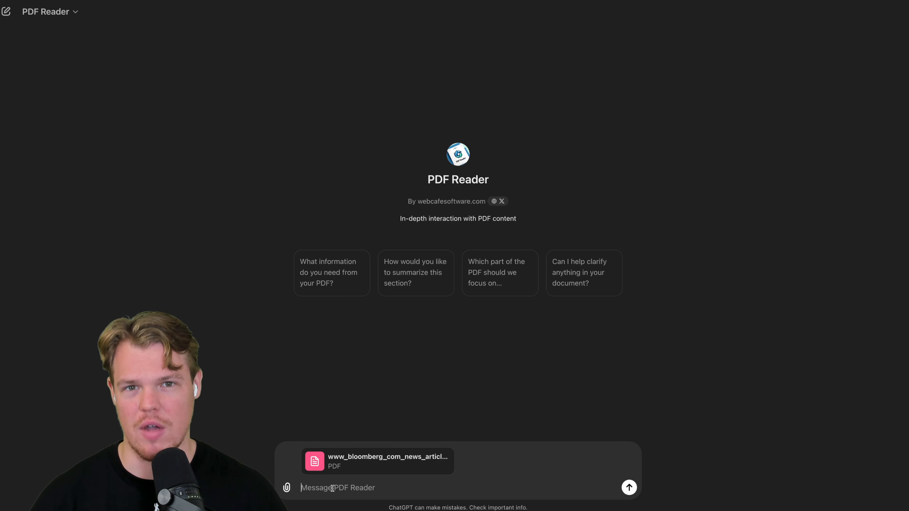
- Begin typing a prompt ('Giv') alongside the attached Bloomberg article PDF
text(Giv)
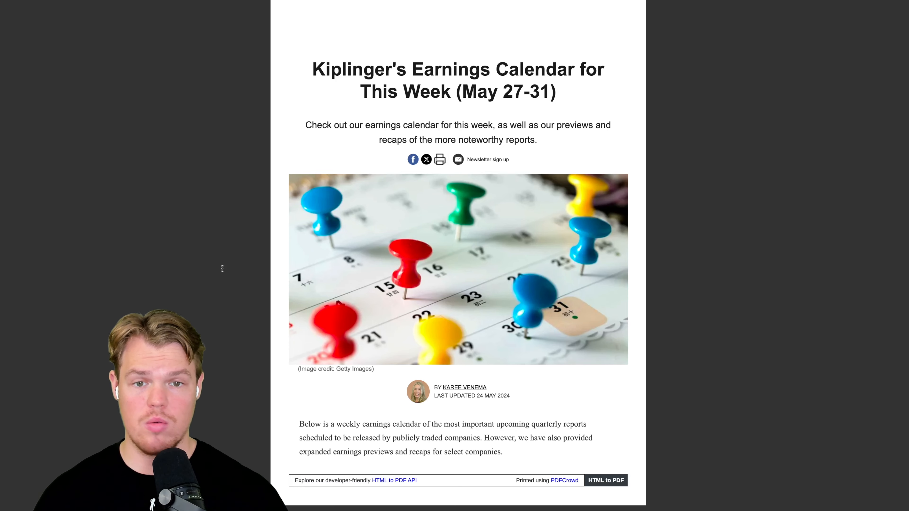
- Scroll through the PDFCrowd PDF of Kiplinger's earnings calendar for May 27–31
scroll(down, 3)
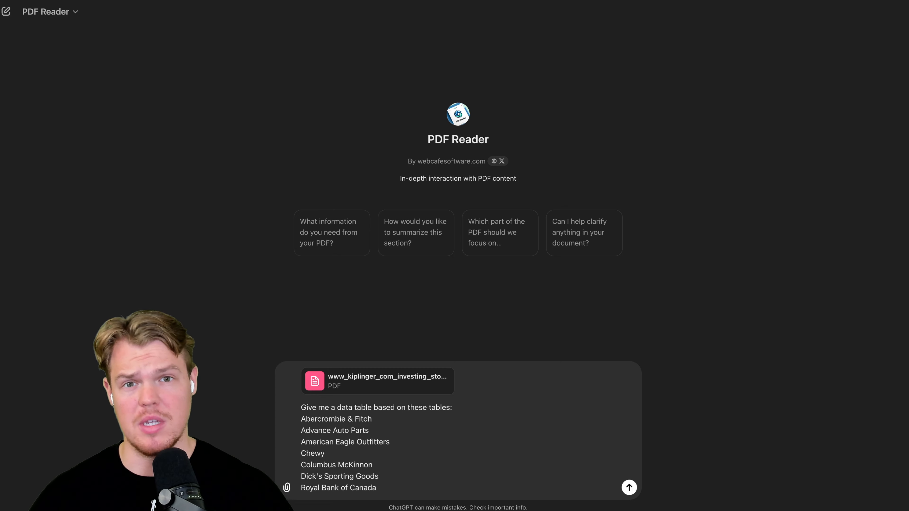
- Send the request for a ticker and earnings-estimate table of the seven Kiplinger companies
click(630, 487)
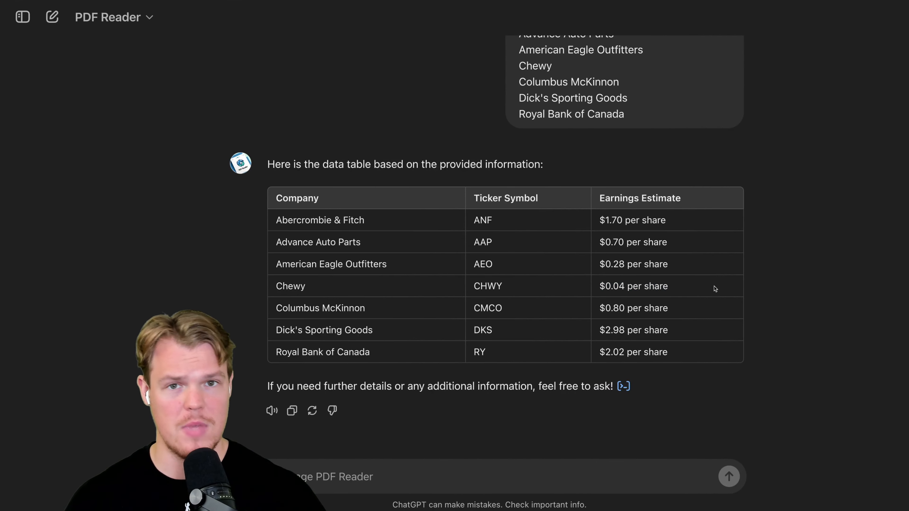
mouse_move(699, 284)
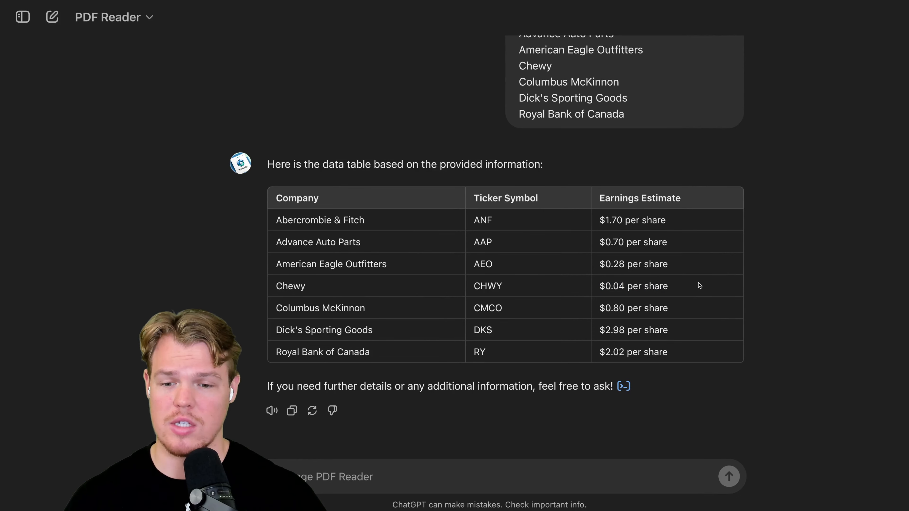
mouse_move(575, 365)
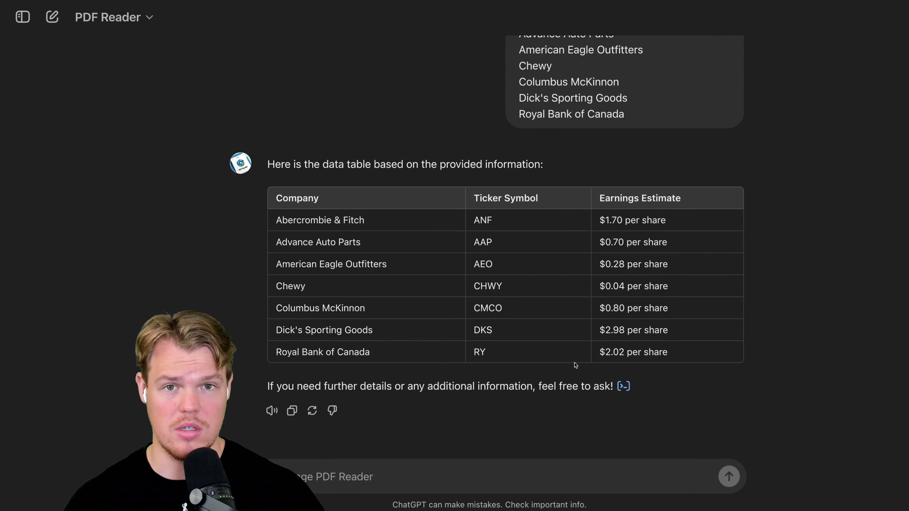
text(can I download this)
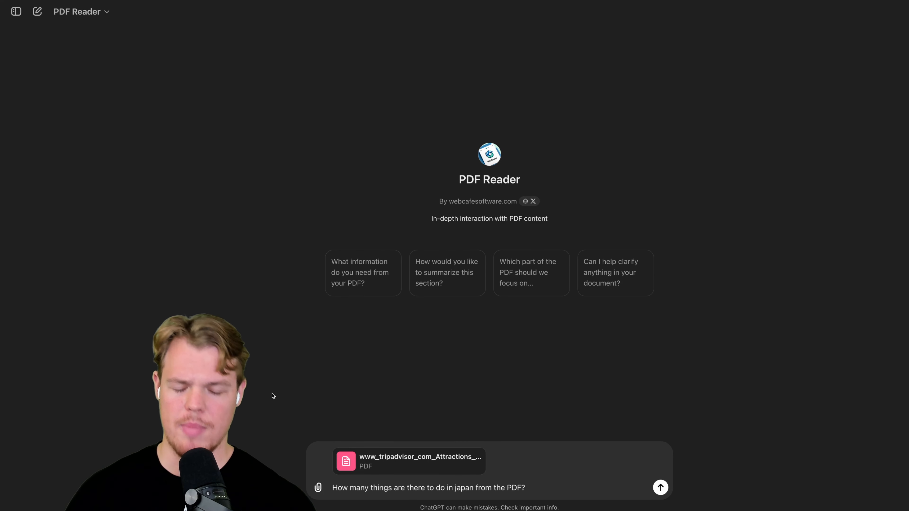
- Send the question on how many Japan activities the Tripadvisor PDF lists
click(659, 488)
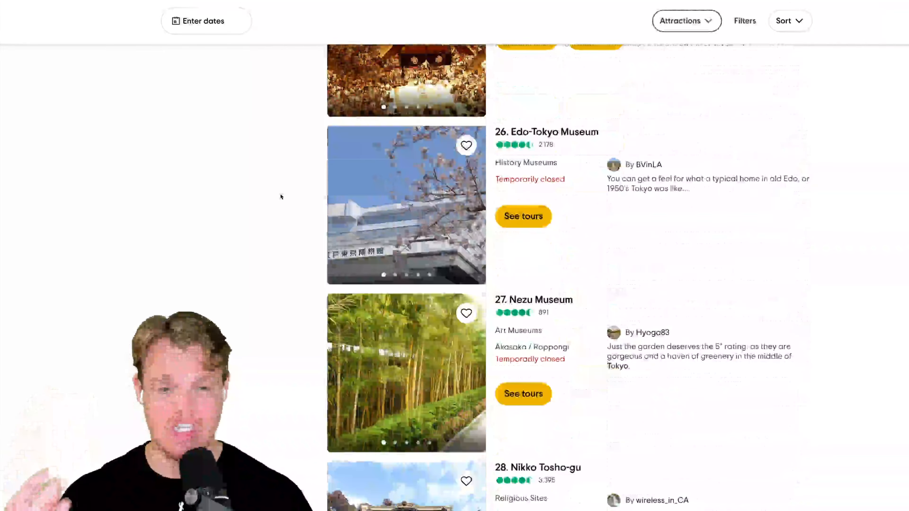
- Scroll the Tripadvisor Japan attractions list past Edo-Tokyo Museum and Nezu Museum
scroll(down, 3)
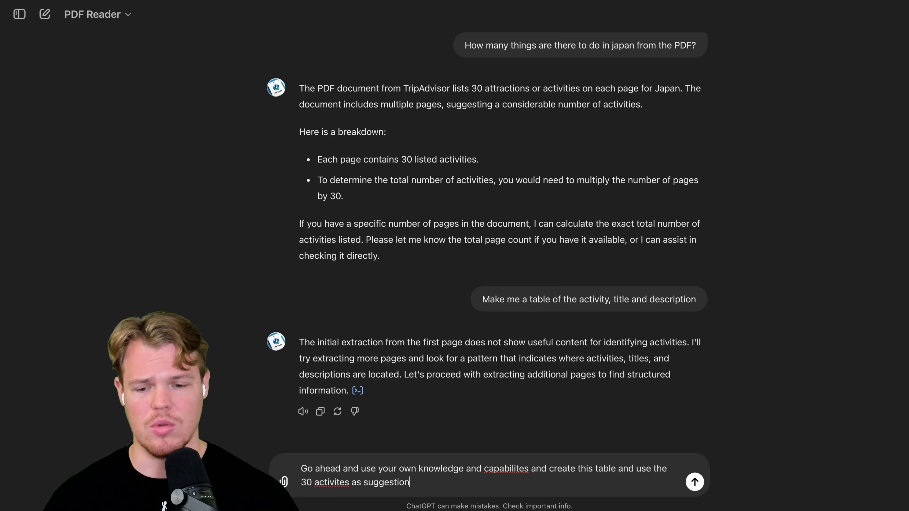
- Send the follow-up for a 30-activity Japan table from its own knowledge and search the reply for Fuji
click(694, 481)
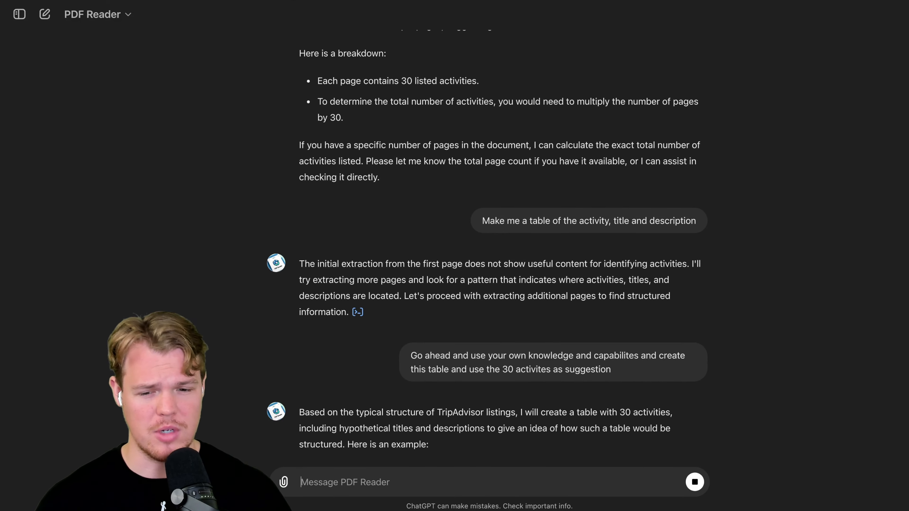
scroll(down, 3)
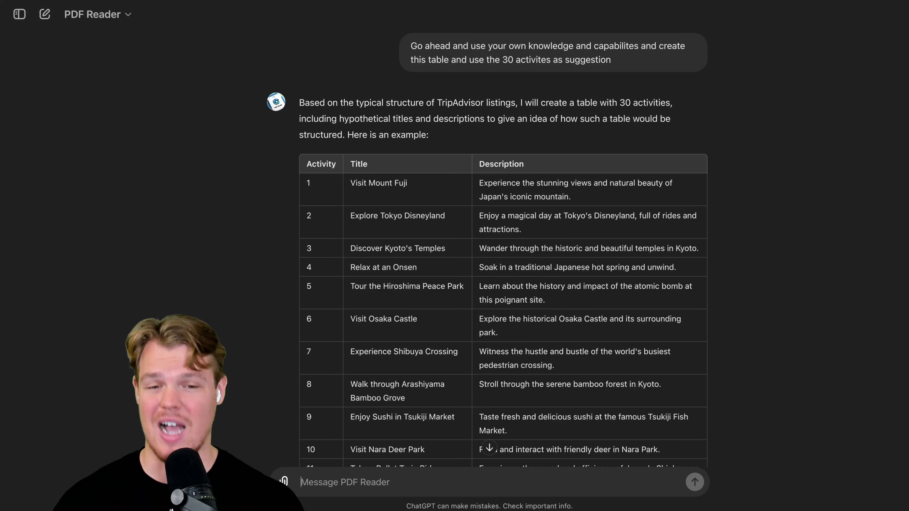
scroll(down, 3)
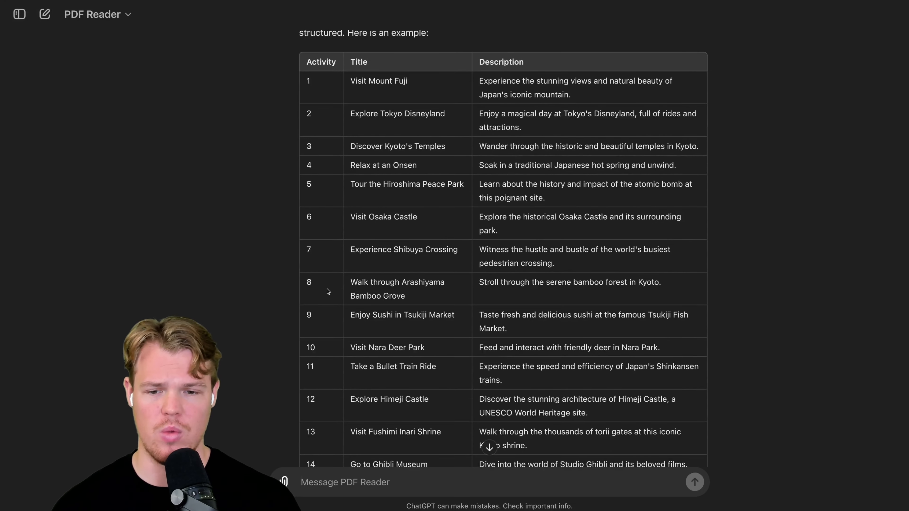
key(ctrl+f)
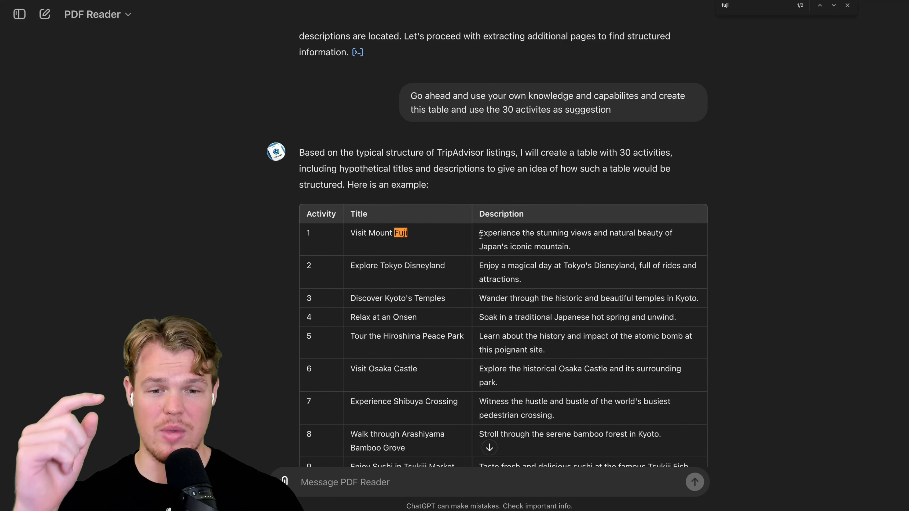
mouse_move(583, 251)
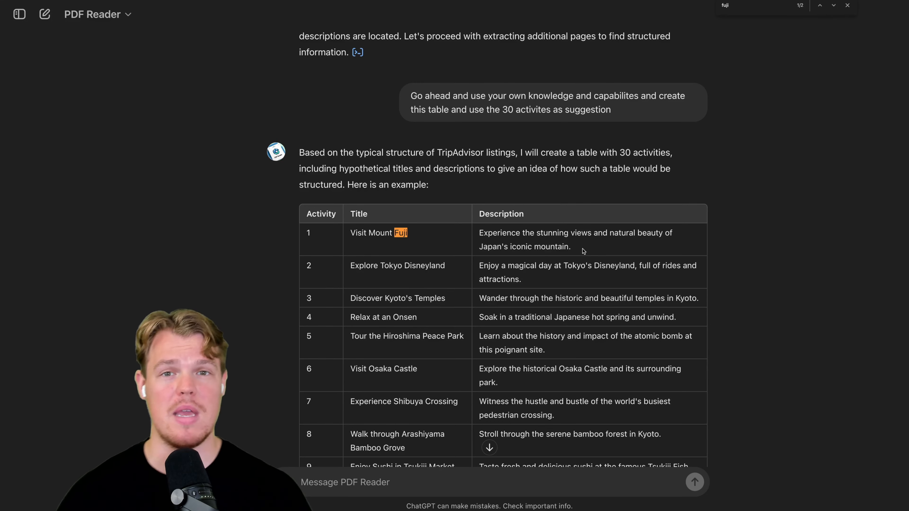
- View the PDF Reader GPT's details card with rating 4.0 and #11 in Research & Analysis
click(92, 14)
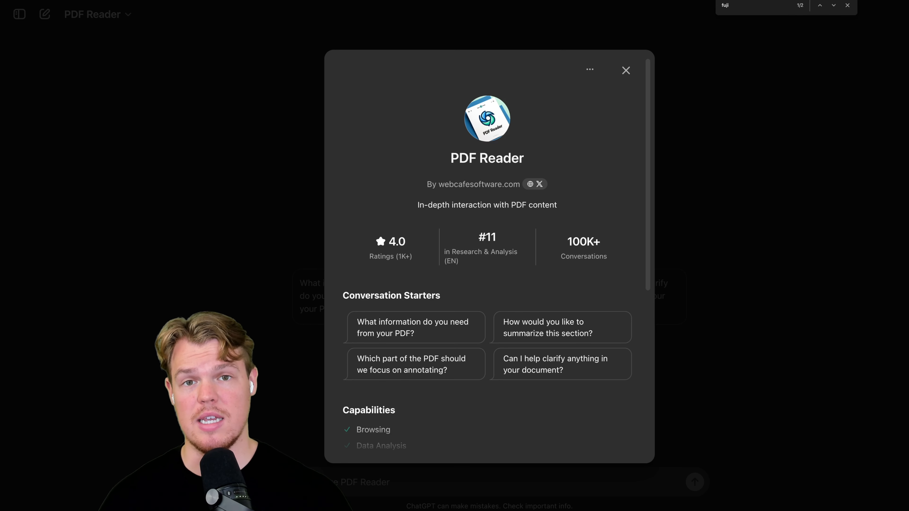